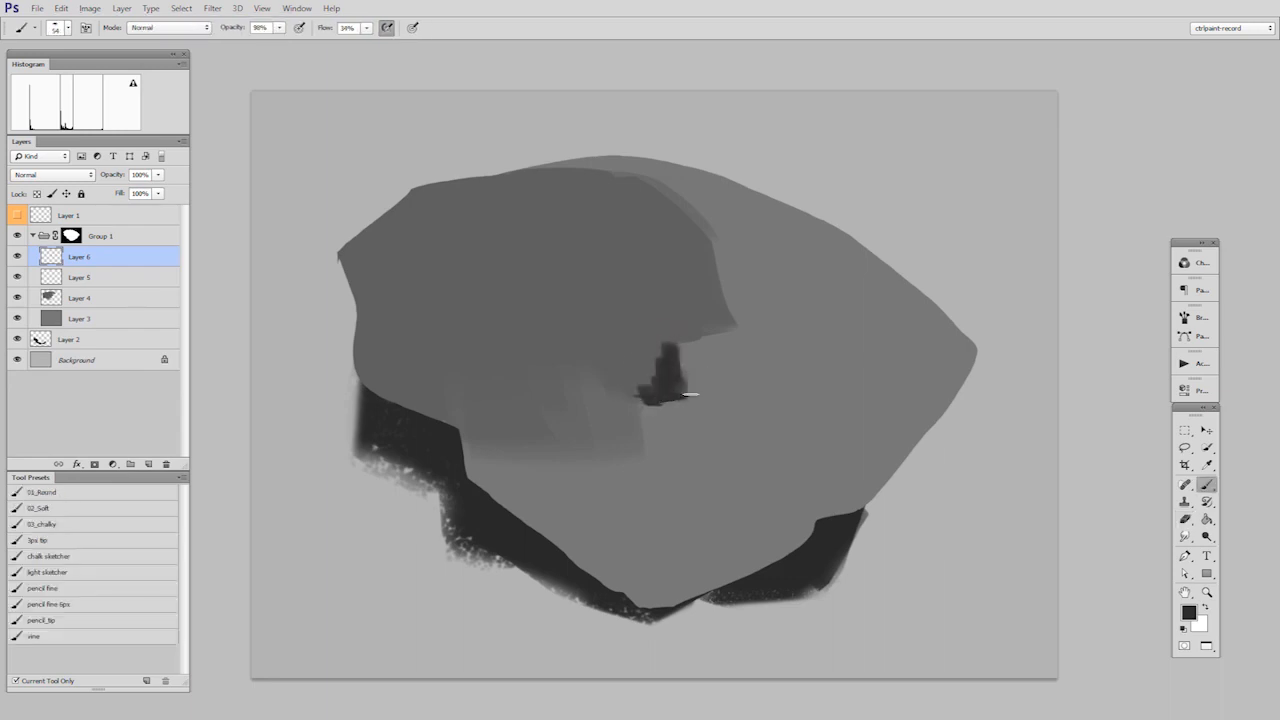
# Step: Dab dark paint into the rock's centre and stroke a dark facet near its top
pyautogui.click(1184, 518)
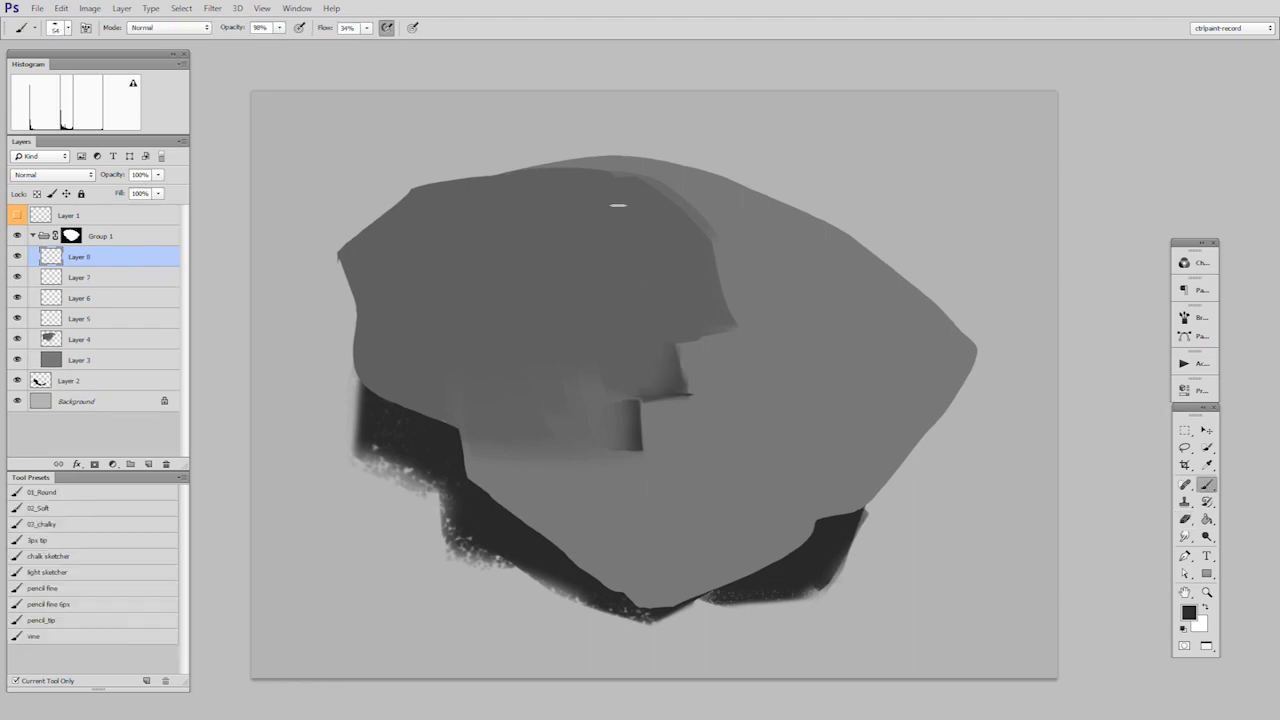
pyautogui.moveTo(620, 204); pyautogui.dragTo(664, 216)
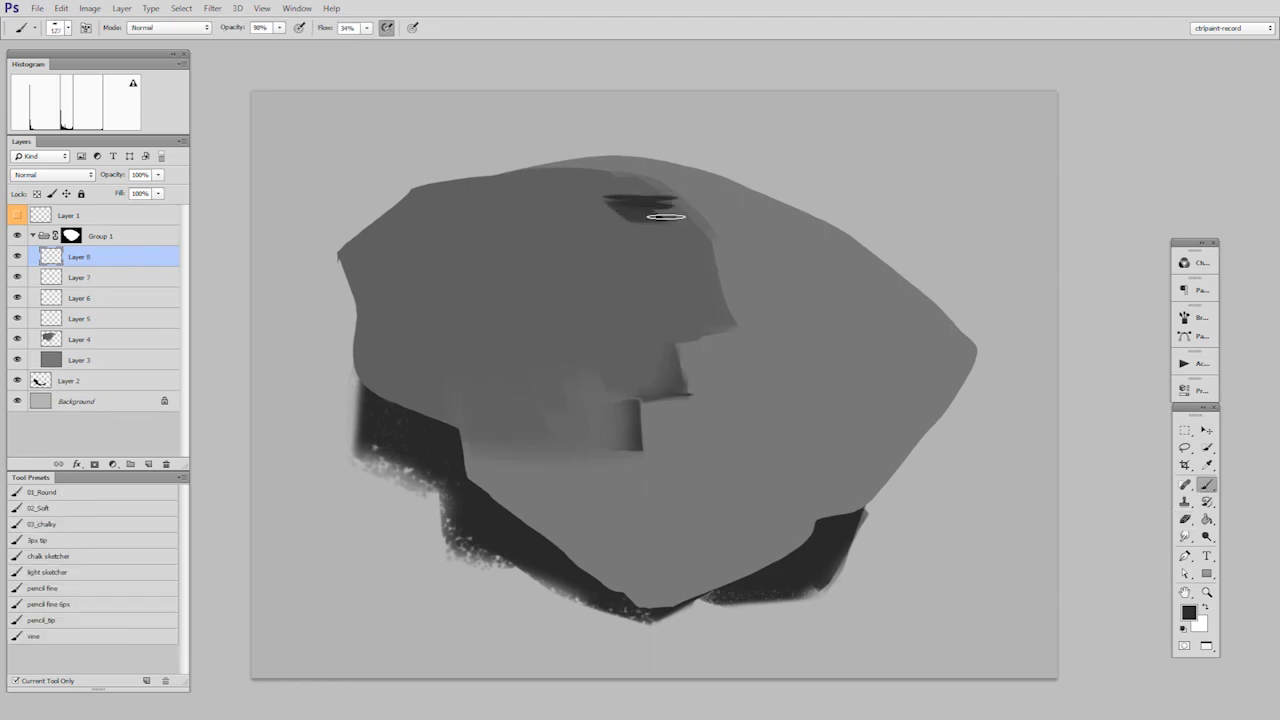
pyautogui.click(1180, 516)
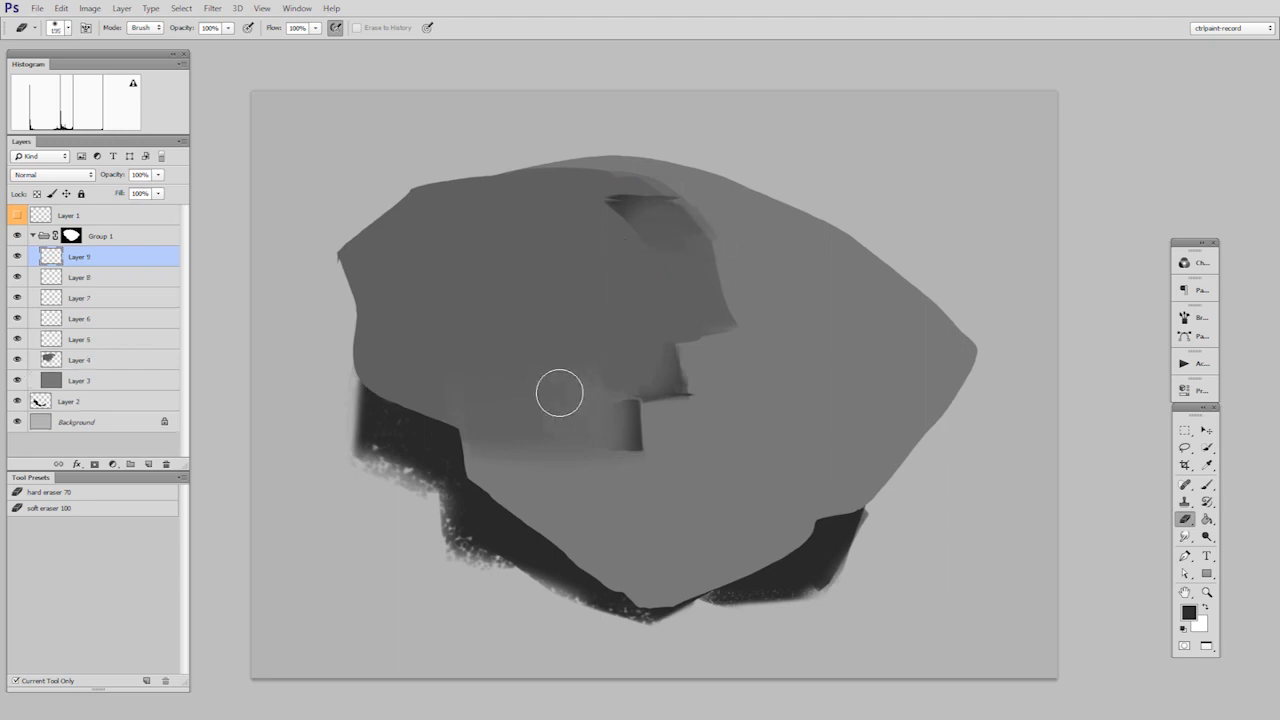
# Step: Clean up the dark plane edges and paint mid-gray facets across the rock's faces
pyautogui.moveTo(560, 390); pyautogui.dragTo(536, 244)
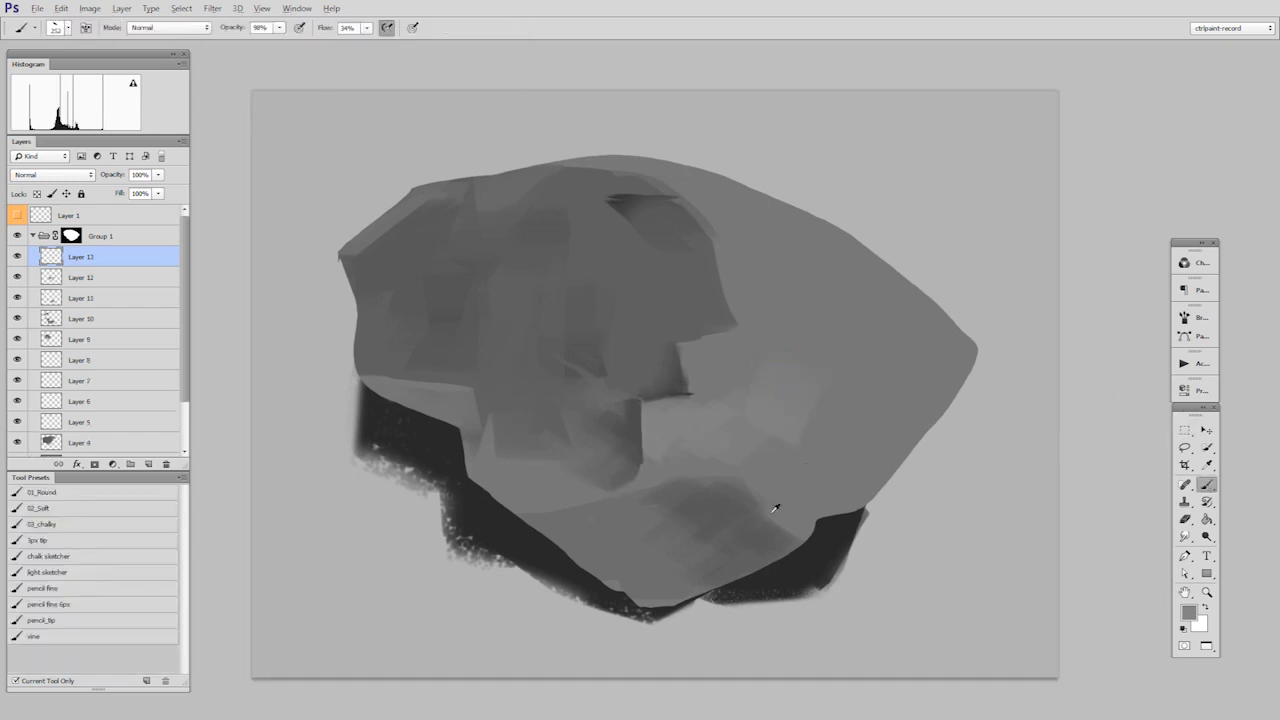
pyautogui.click(1186, 612)
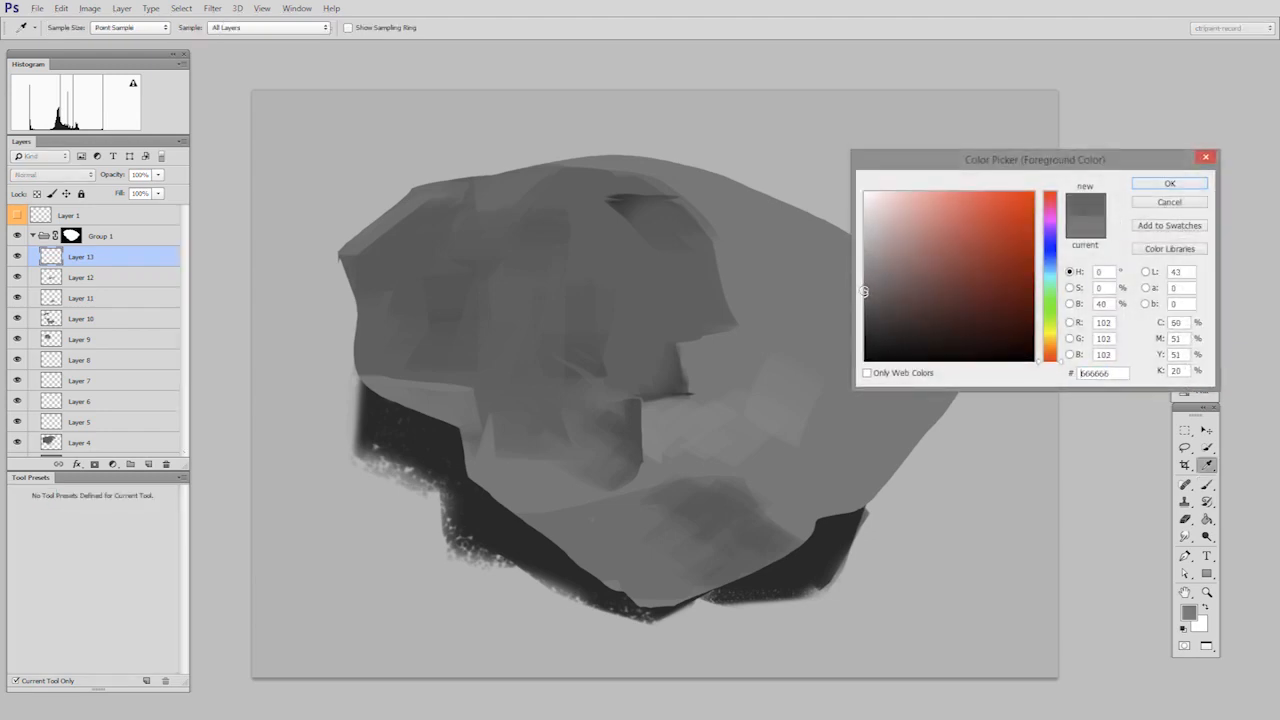
# Step: With a lighter gray, paint the rock's right-side plane and a bright highlight near its top
pyautogui.click(1180, 184)
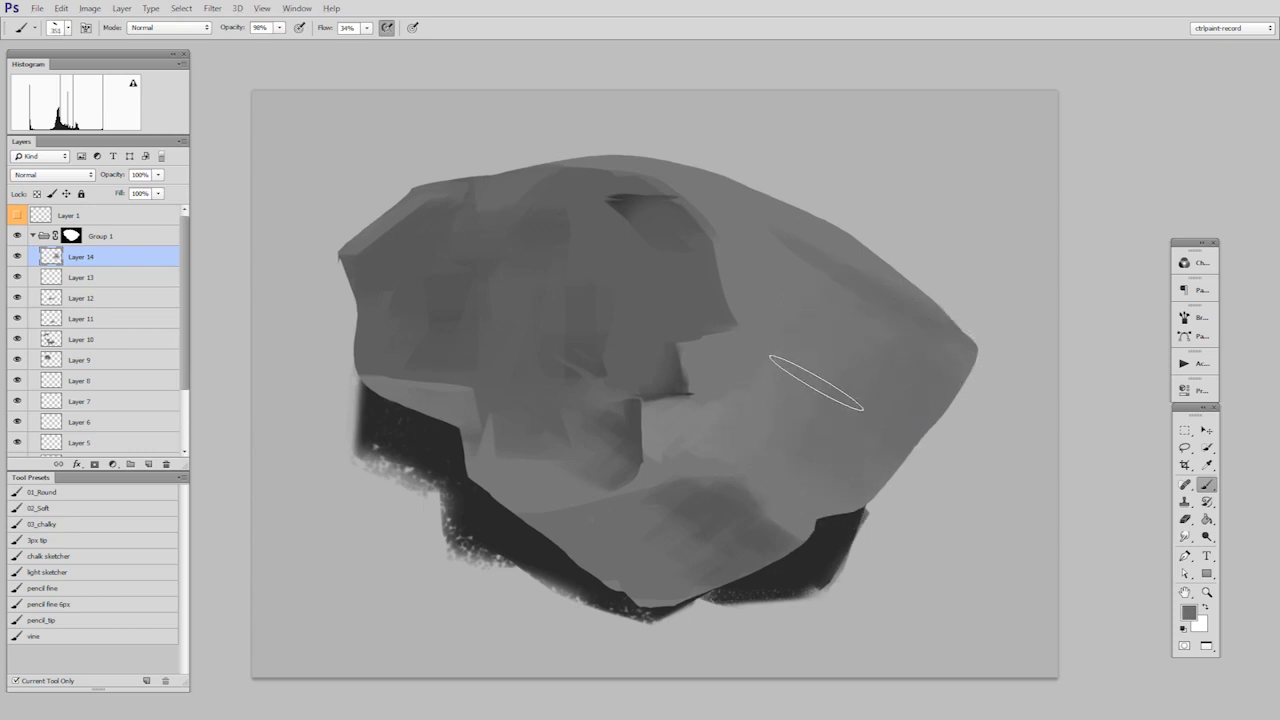
pyautogui.moveTo(796, 510); pyautogui.dragTo(860, 524)
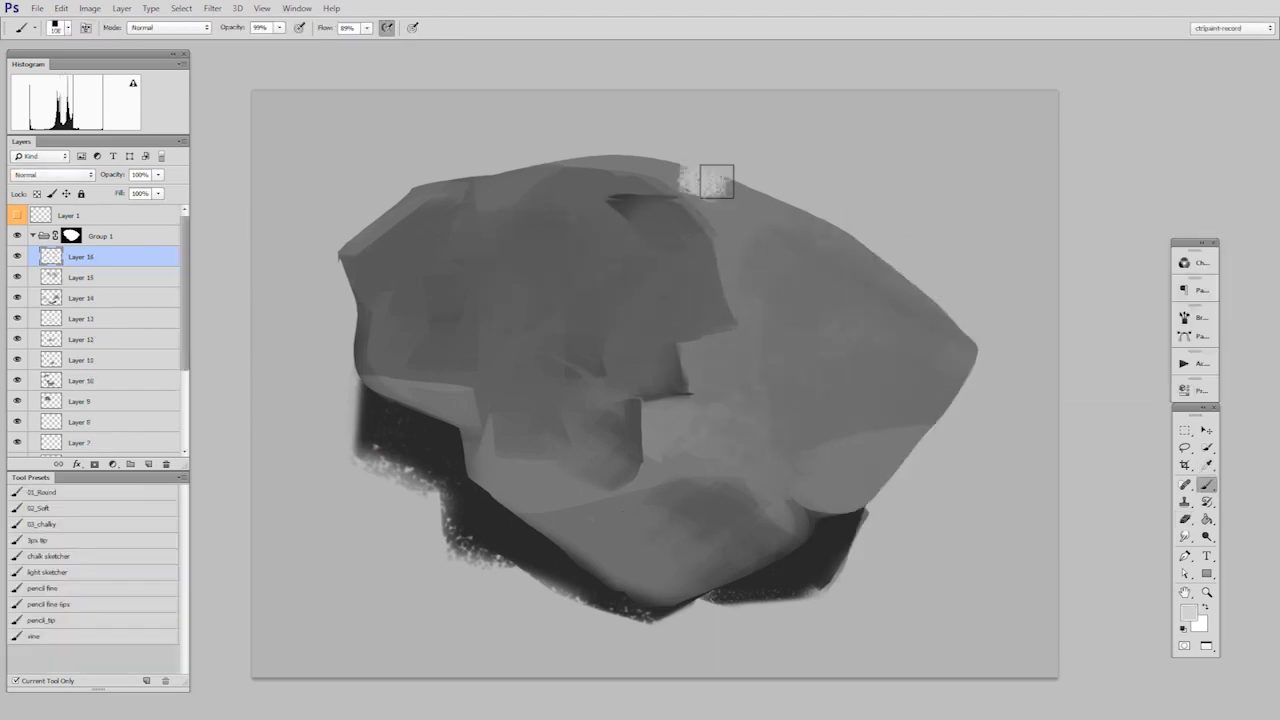
pyautogui.moveTo(716, 180); pyautogui.dragTo(712, 200)
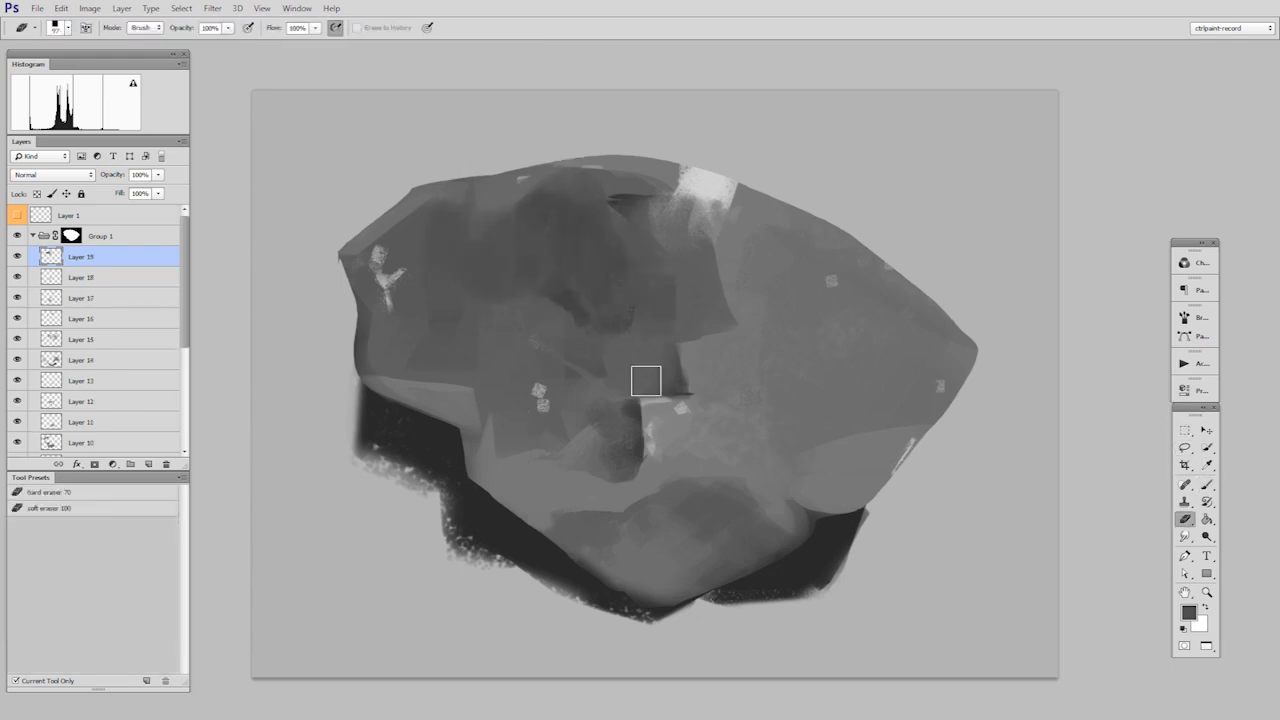
# Step: With a darker gray, paint crack detail on the upper left and soften the cast shadow
pyautogui.click(1186, 614)
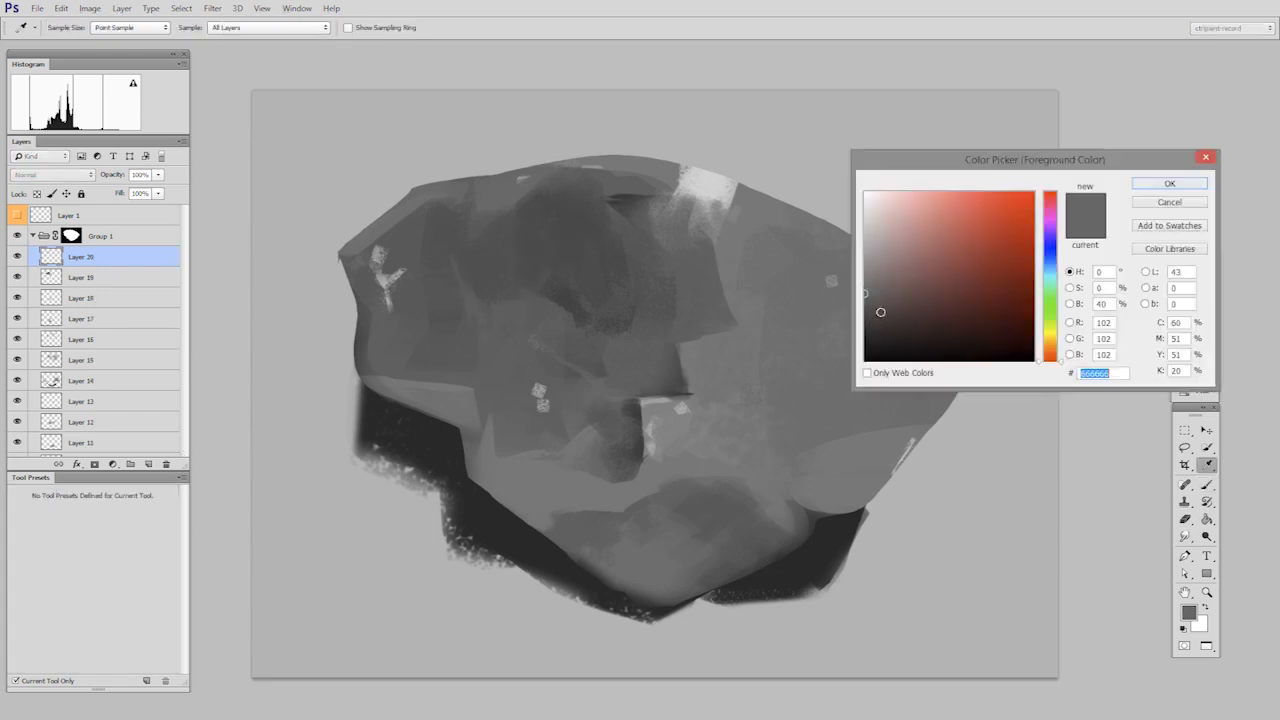
pyautogui.click(1176, 184)
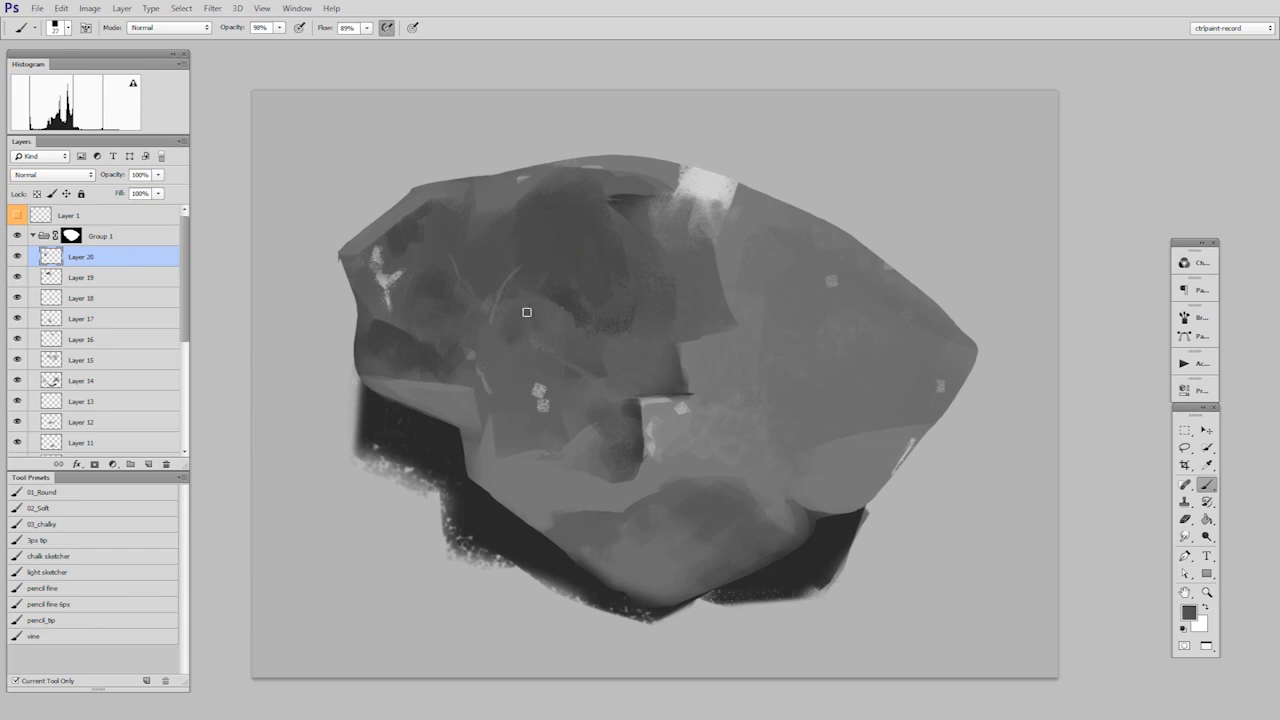
pyautogui.moveTo(528, 312); pyautogui.dragTo(564, 432)
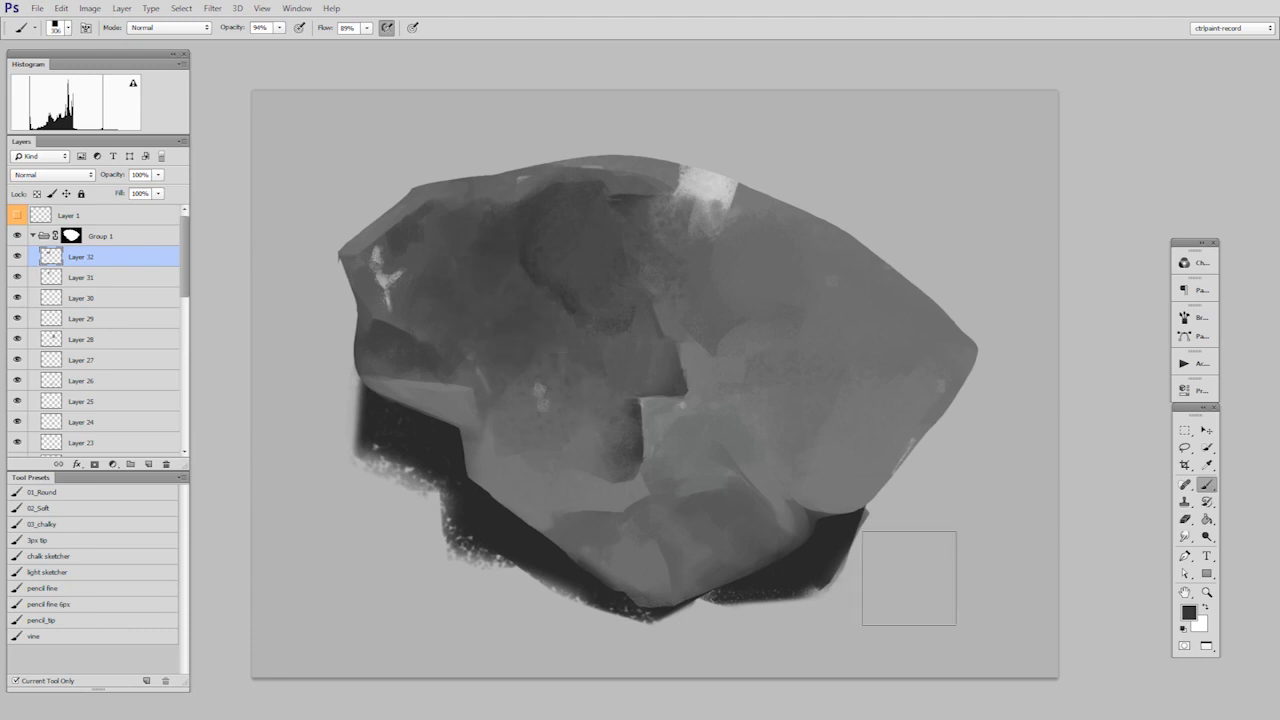
pyautogui.click(1180, 516)
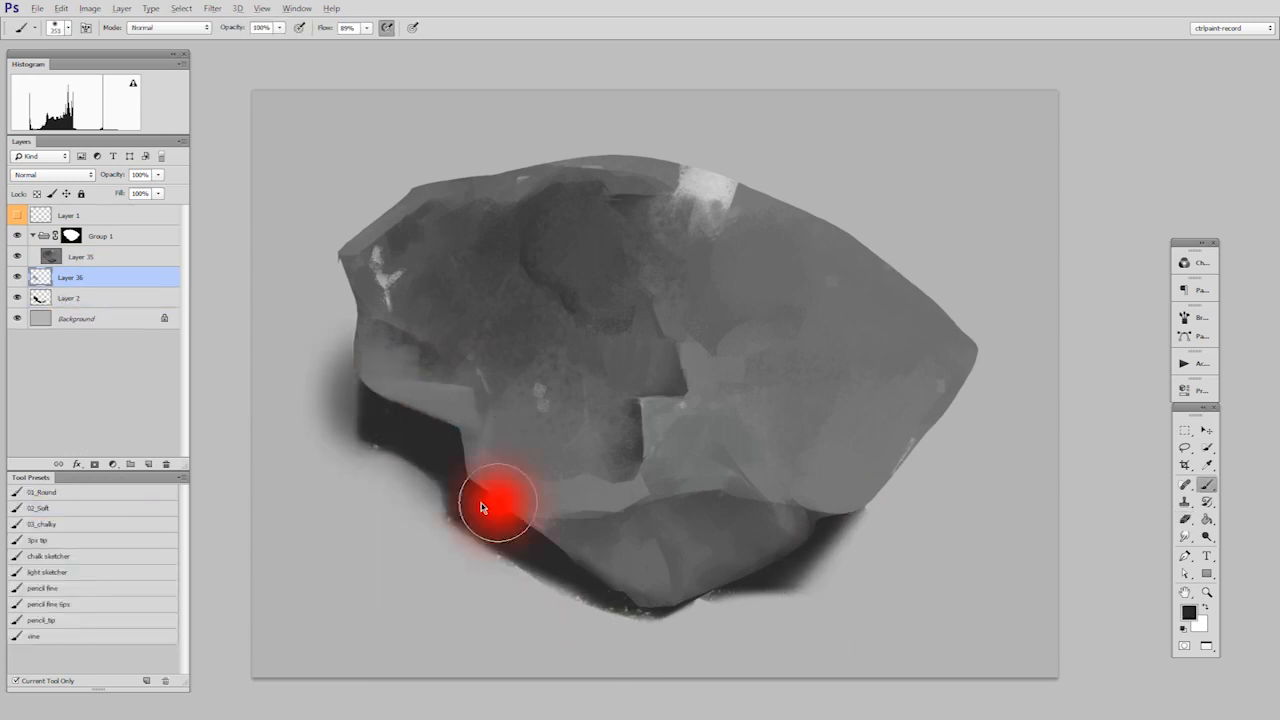
# Step: Deepen the soft lower-left shadow and choose a light gray for the backdrop wash
pyautogui.moveTo(500, 500); pyautogui.dragTo(944, 520)
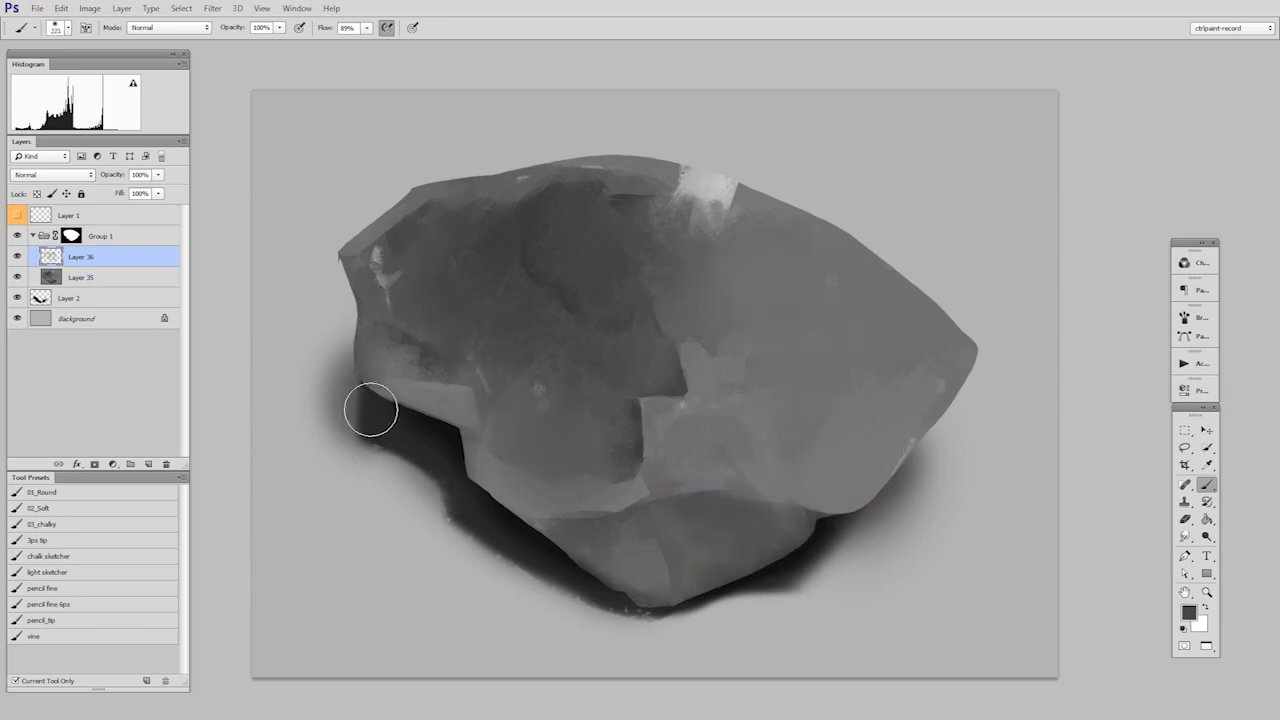
pyautogui.click(1184, 612)
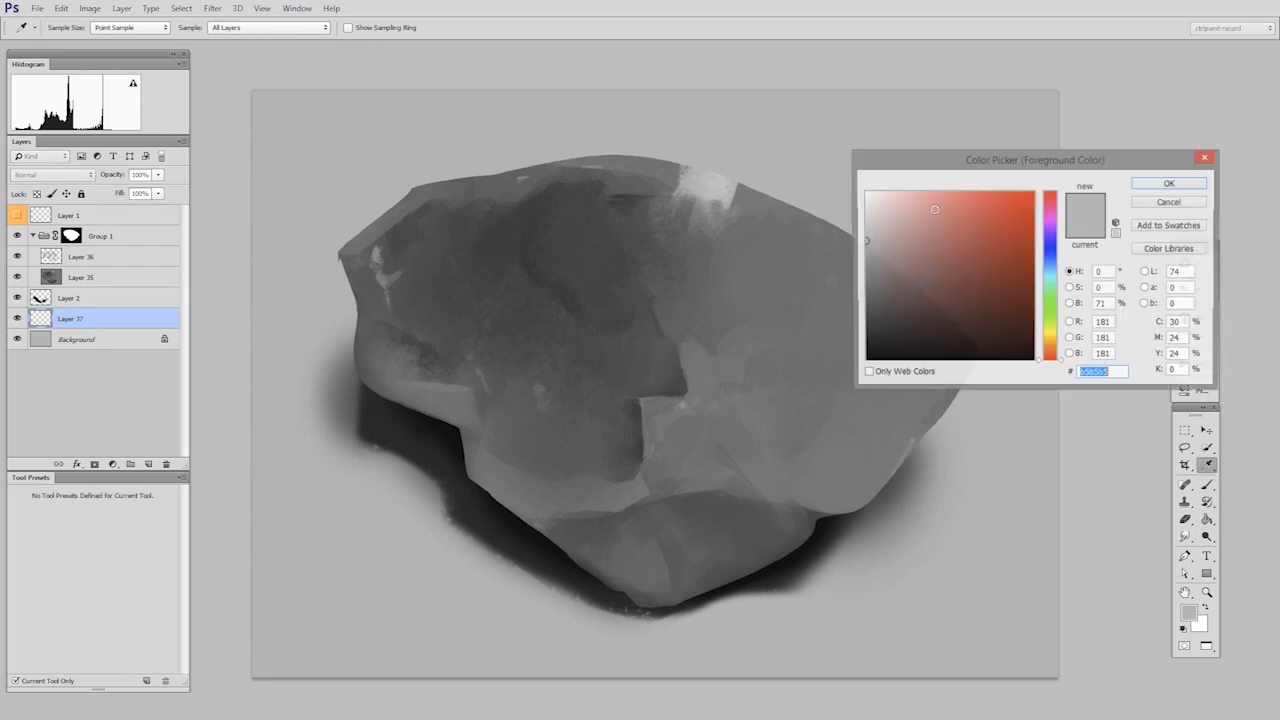
pyautogui.click(1174, 184)
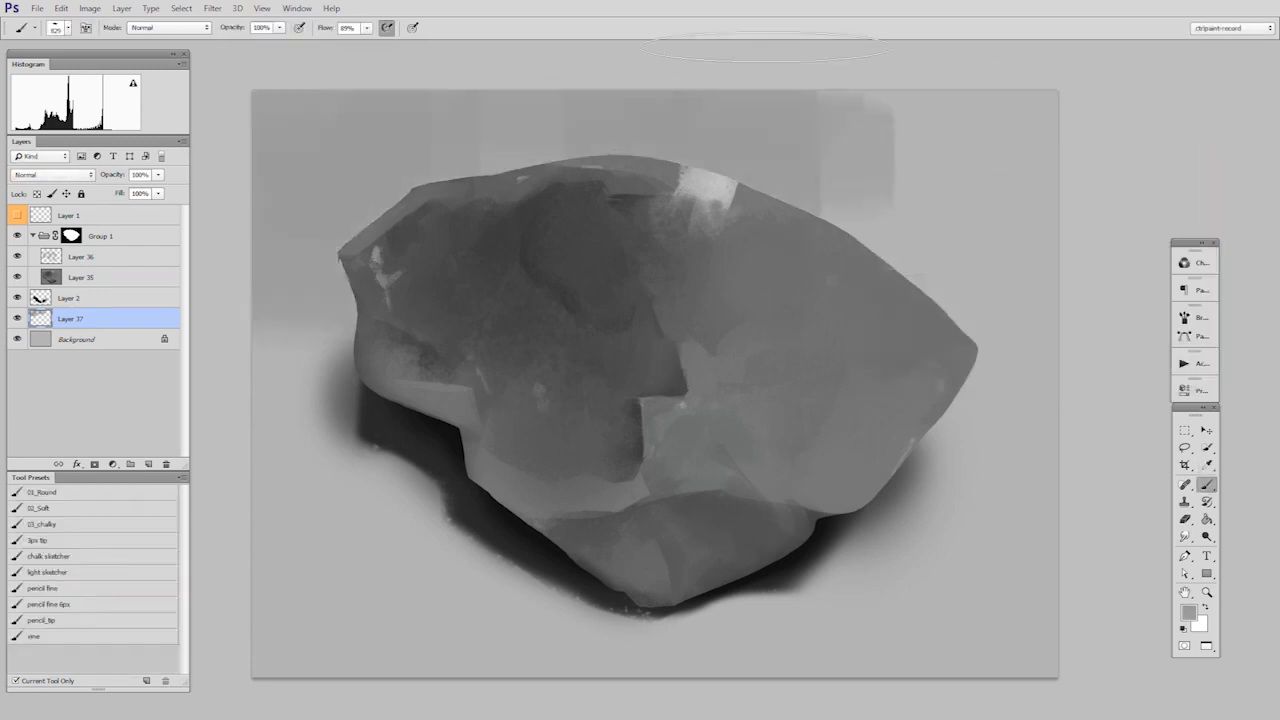